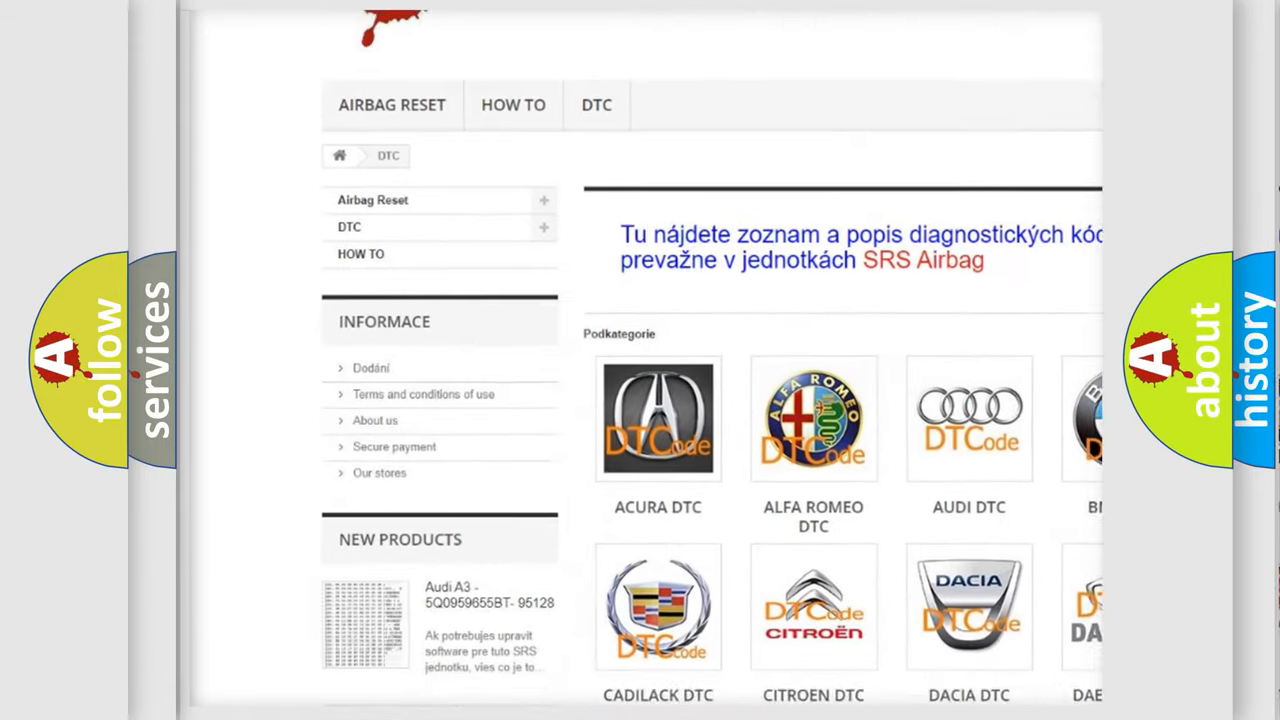
{"action": "scroll", "scroll_direction": "down", "scroll_amount": 3}
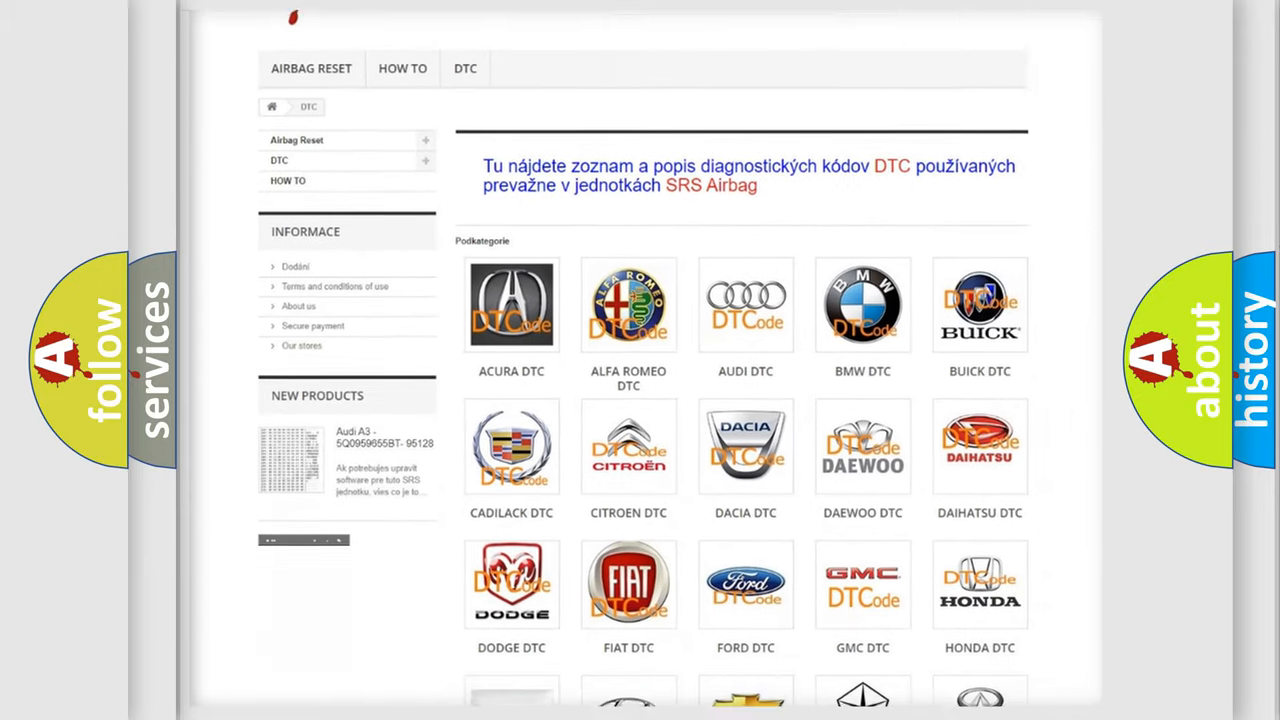
{"action": "scroll", "scroll_direction": "down", "scroll_amount": 3}
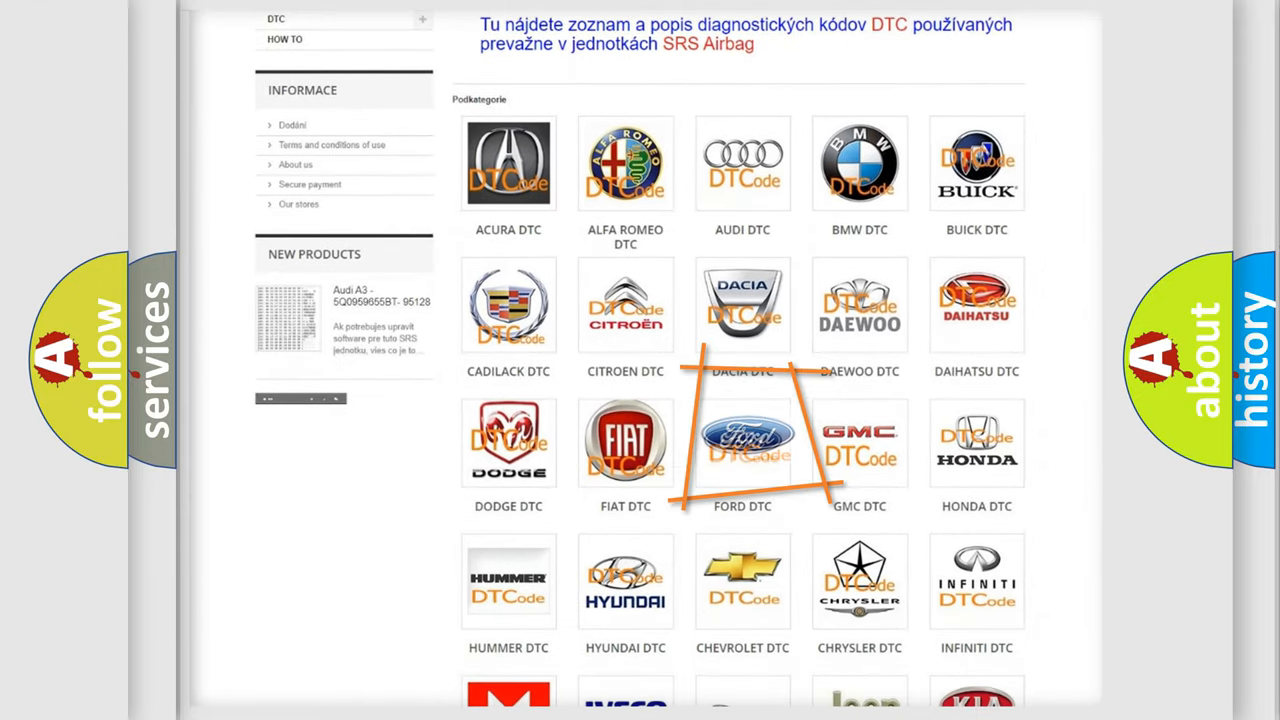